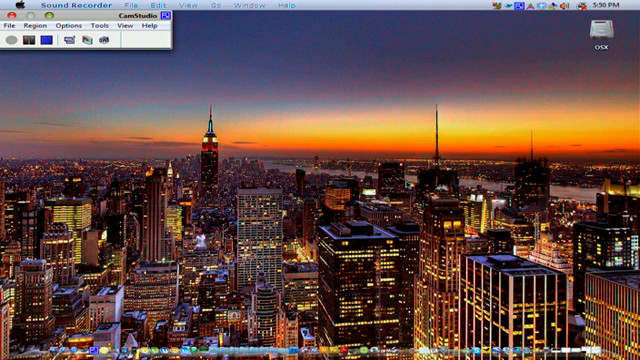
mouse_move(580, 57)
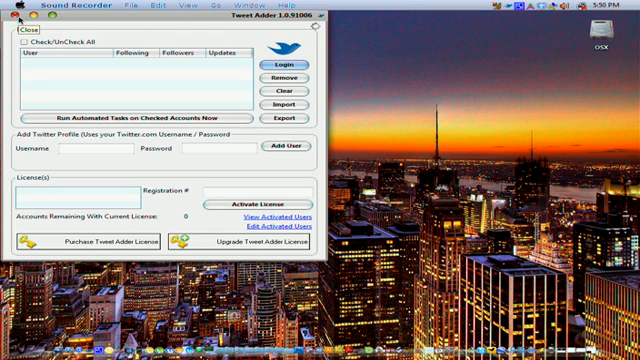
Step: Close the Tweet Adder window with its red close button
click(19, 28)
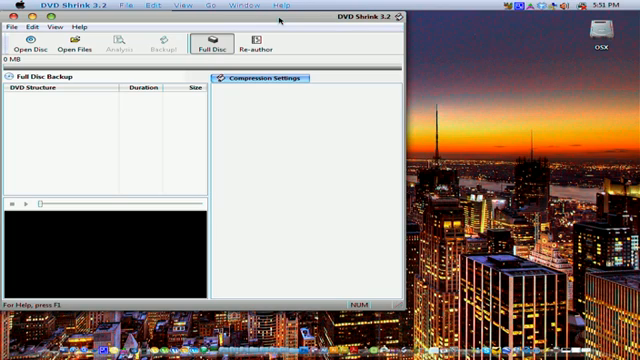
mouse_move(25, 45)
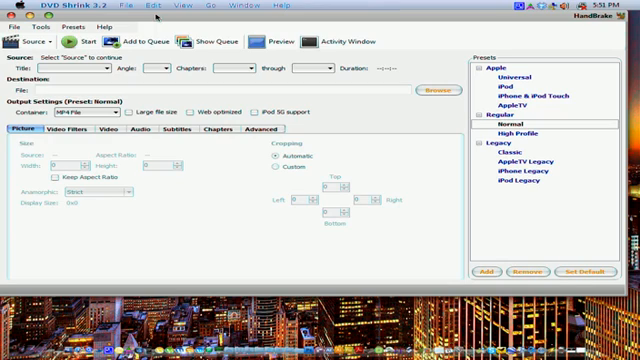
Step: Collapse the Apple, Regular and Legacy preset groups and choose MP4 File as container
click(484, 69)
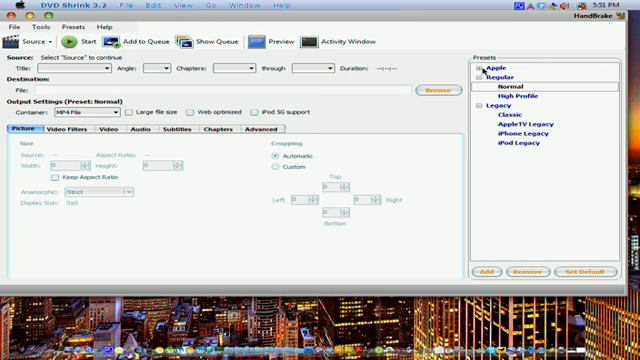
click(485, 75)
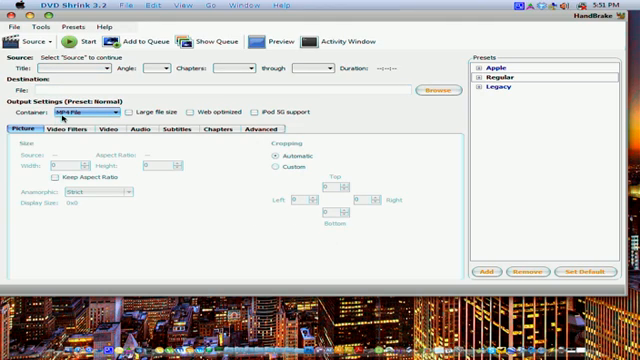
click(88, 112)
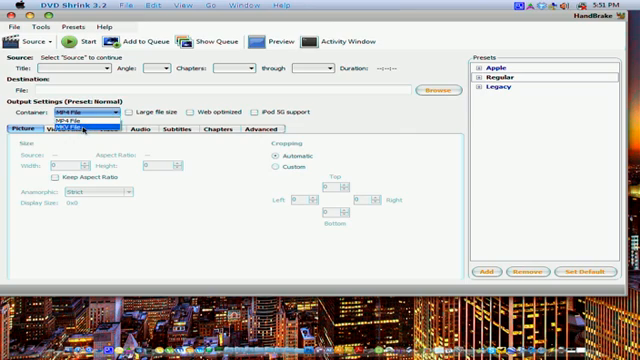
click(78, 120)
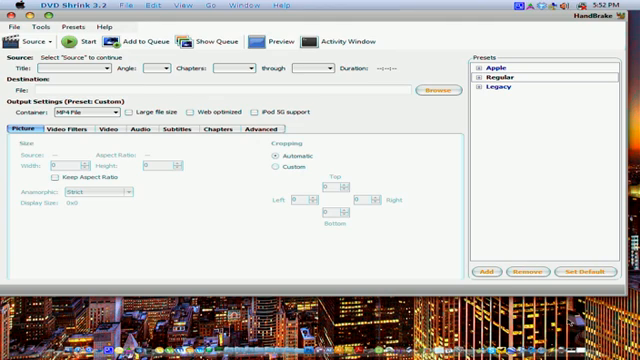
Step: Cancel the source folder picker, then browse the Destination save dialog to Documents
click(25, 45)
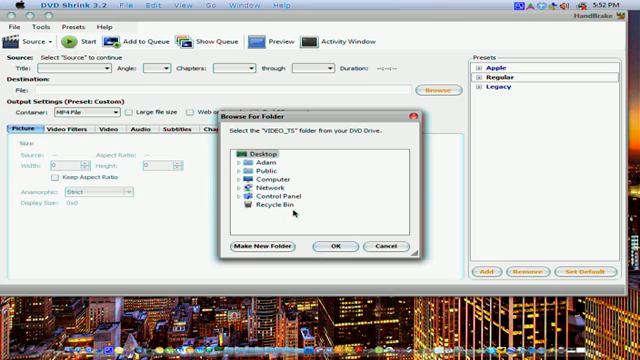
mouse_move(261, 219)
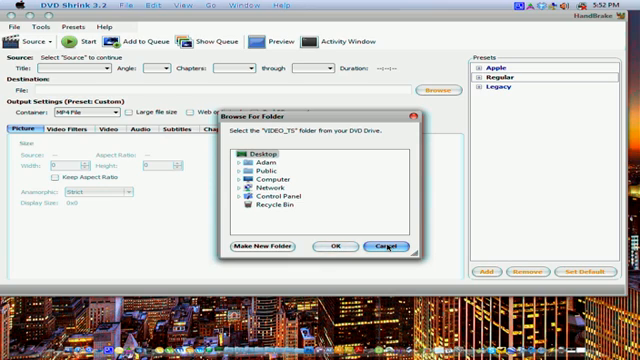
click(383, 244)
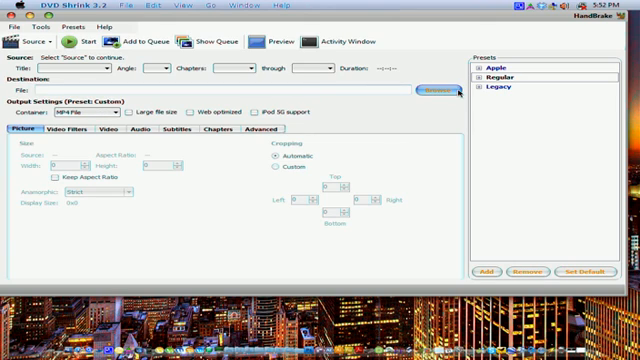
click(425, 91)
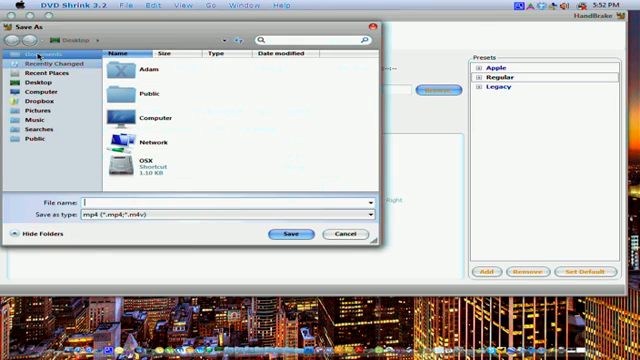
click(345, 233)
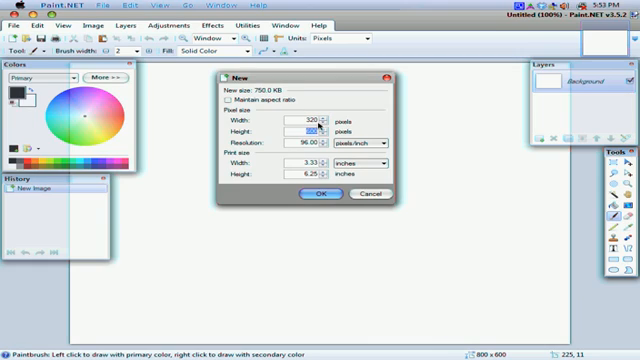
Step: Confirm the New Image dialog to create a 320 × 91 pixel image
click(313, 196)
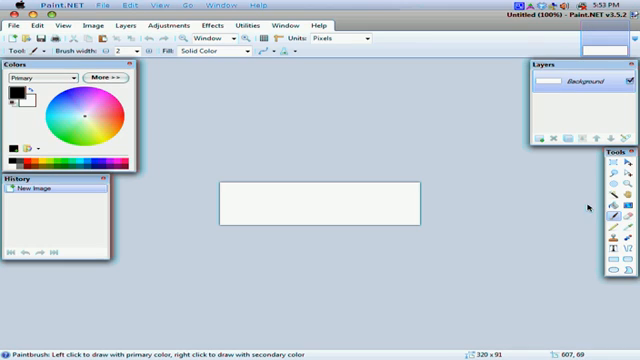
mouse_move(608, 188)
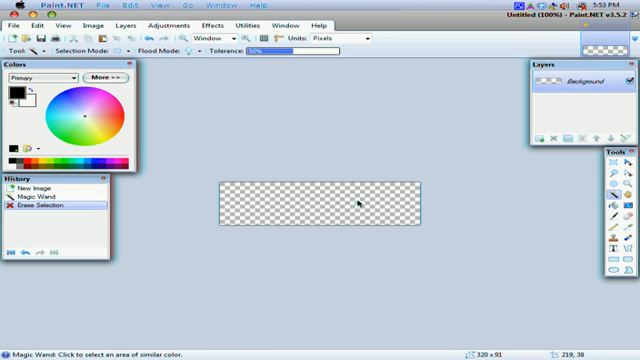
mouse_move(443, 213)
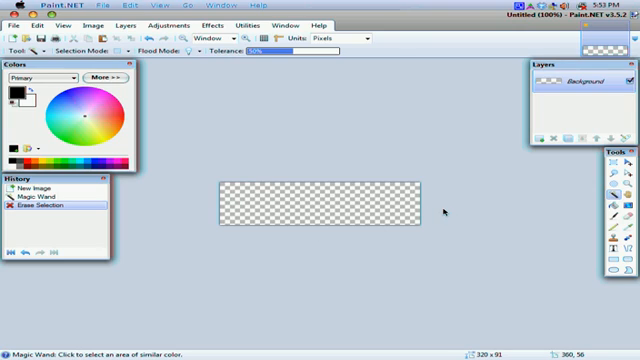
mouse_move(445, 210)
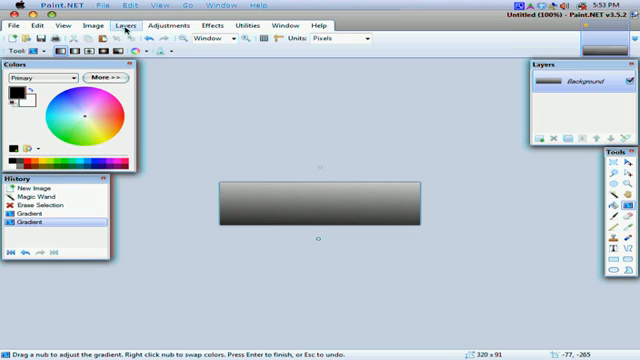
Step: Tilt the gradient layer into perspective with Layers > Rotate / Zoom and apply
click(122, 26)
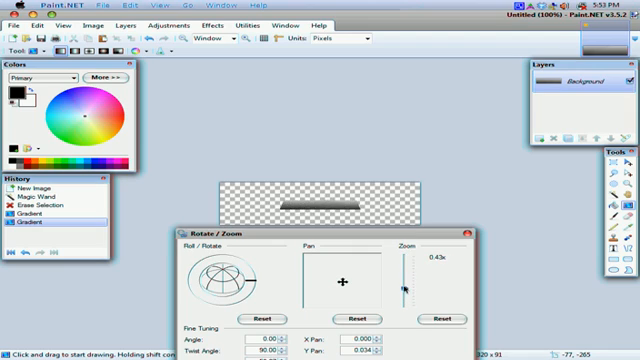
drag(404, 290, 404, 260)
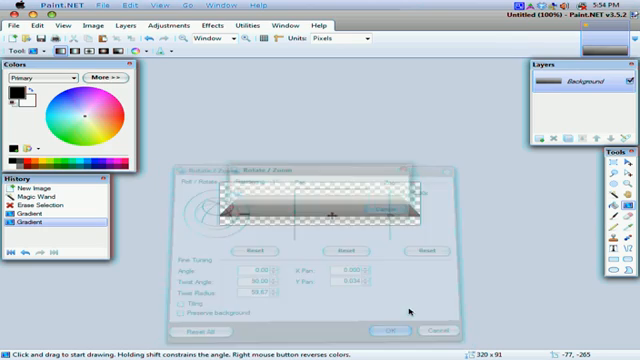
click(386, 329)
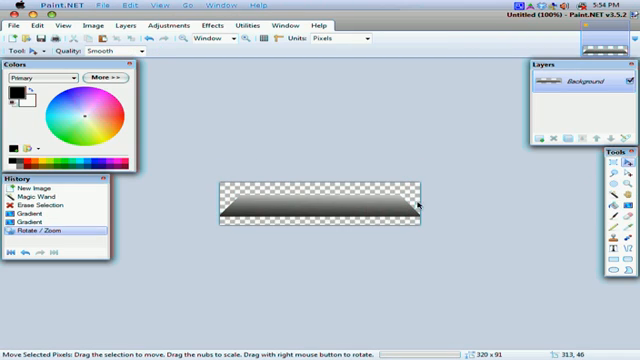
mouse_move(318, 207)
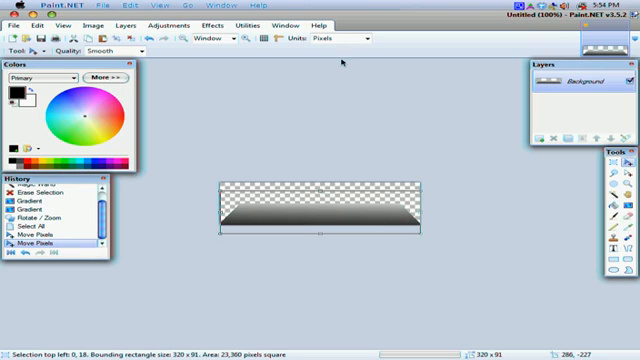
mouse_move(452, 128)
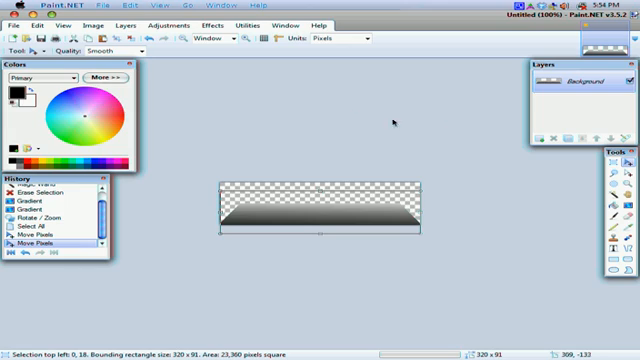
mouse_move(385, 110)
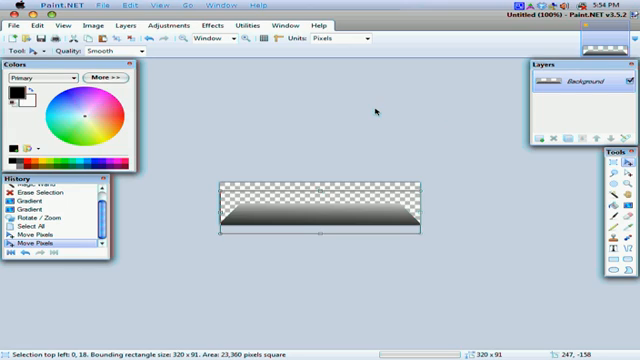
mouse_move(370, 112)
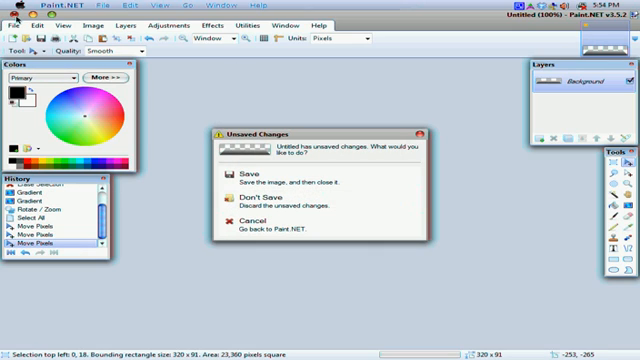
Step: Answer the Unsaved Changes prompt so Paint.NET closes
click(228, 208)
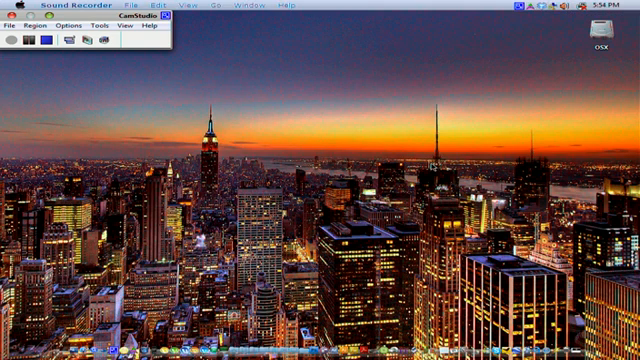
Step: Drag the CamStudio recorder window from the top-left corner toward the screen centre
drag(90, 20, 340, 130)
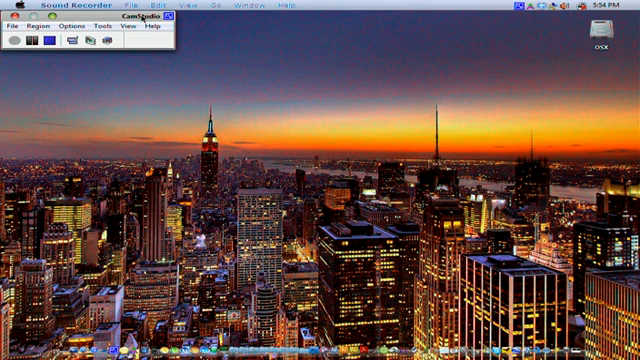
mouse_move(258, 81)
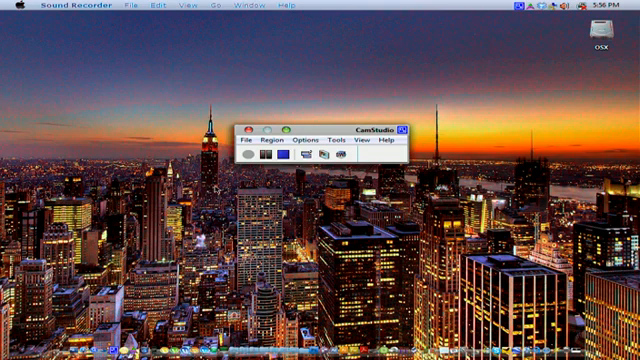
mouse_move(258, 181)
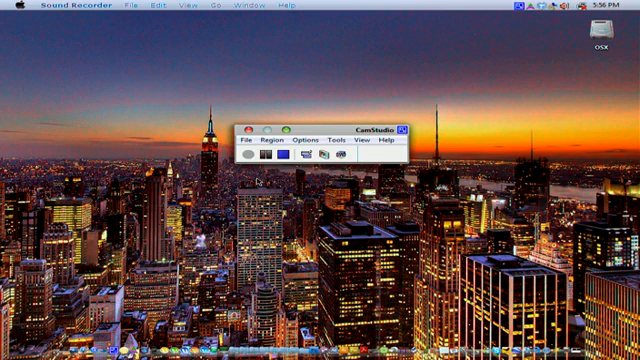